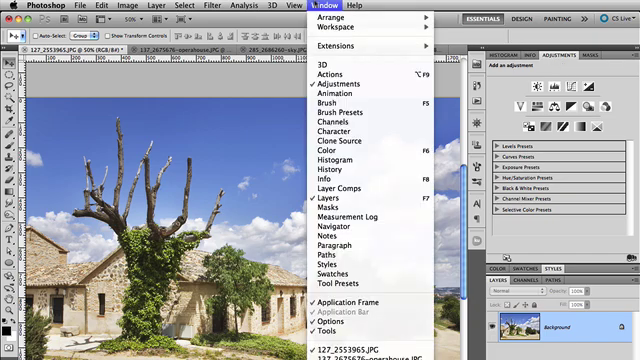
mouse_move(340, 87)
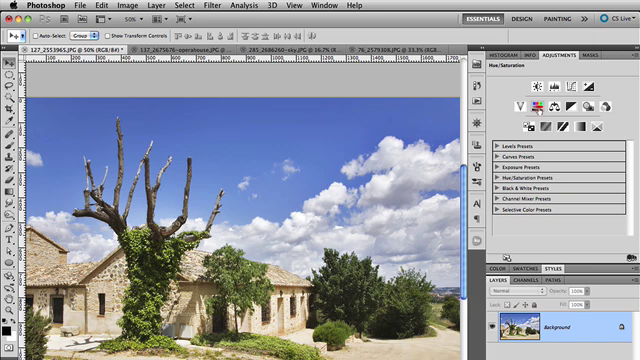
mouse_move(532, 93)
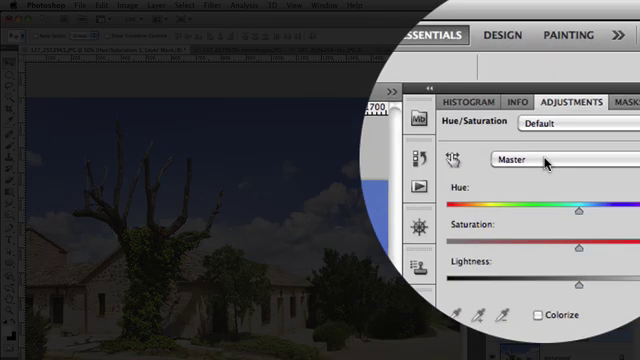
- Restrict Hue/Saturation to Blues and shift the sky's hue to about -23, toward cyan
left_click(525, 159)
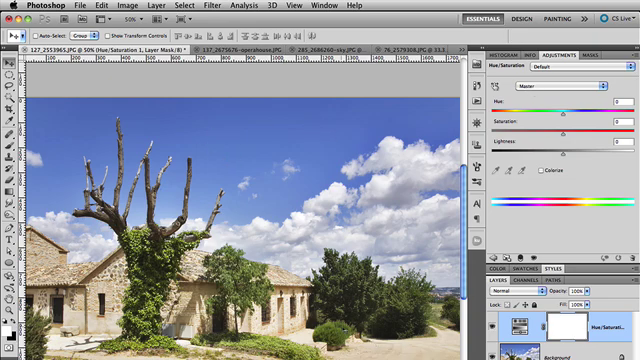
left_click(545, 90)
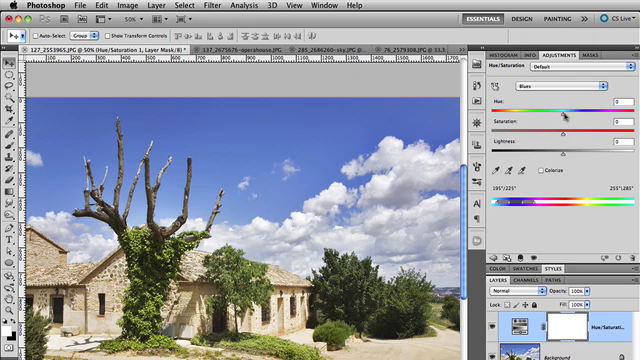
left_click_drag(560, 119, 550, 119)
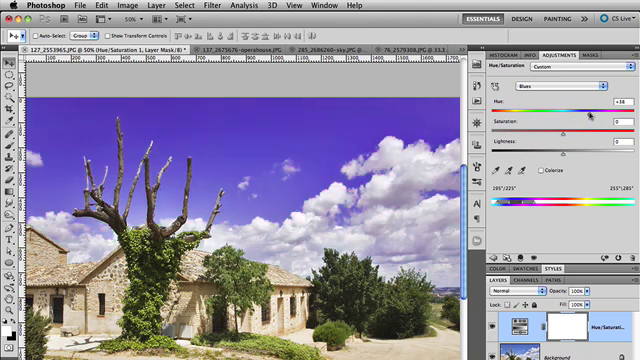
mouse_move(267, 165)
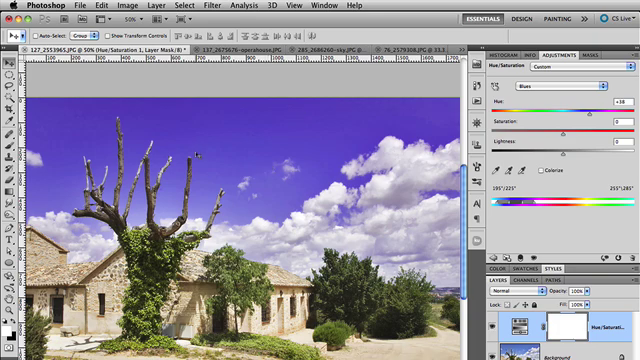
mouse_move(360, 190)
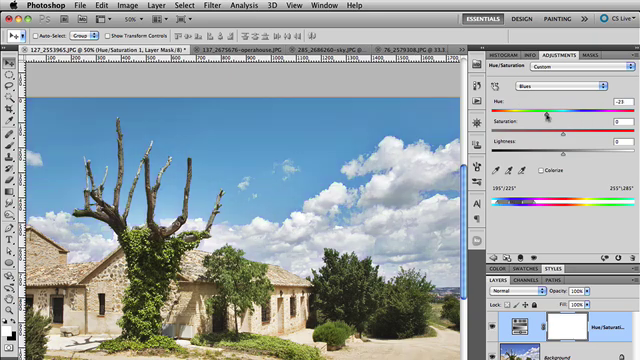
left_click_drag(545, 118, 550, 118)
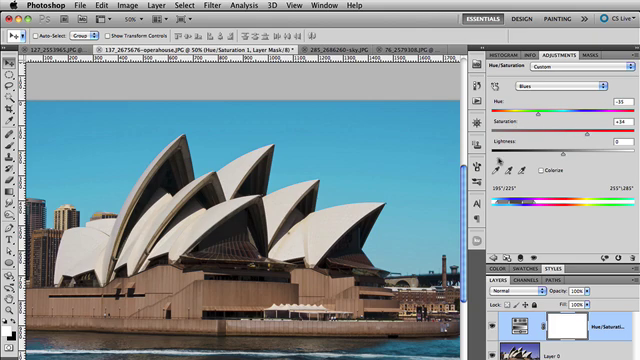
mouse_move(499, 160)
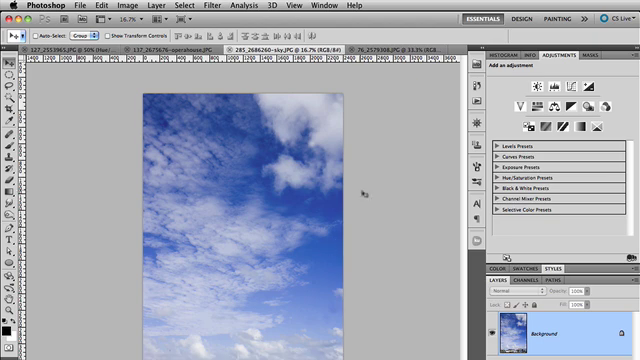
- Add a Hue/Saturation adjustment layer to the cloudy sky photo, targeting Blues
left_click(533, 103)
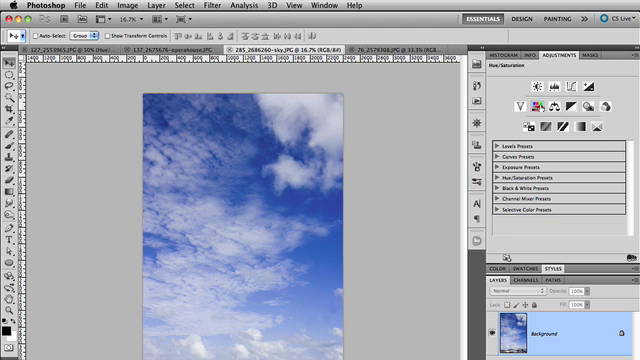
mouse_move(536, 87)
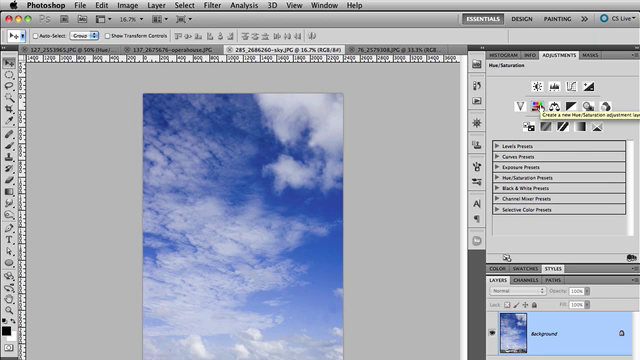
left_click(546, 101)
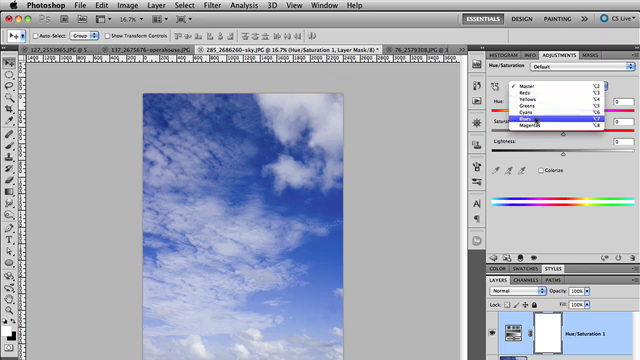
left_click(545, 123)
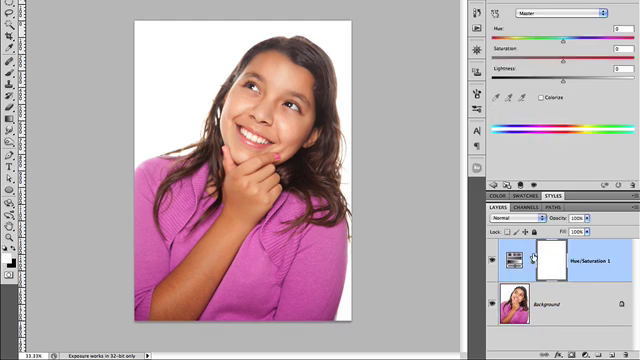
- Select Magentas and drag Hue up to about +96, turning the top salmon then olive-yellow
left_click(569, 12)
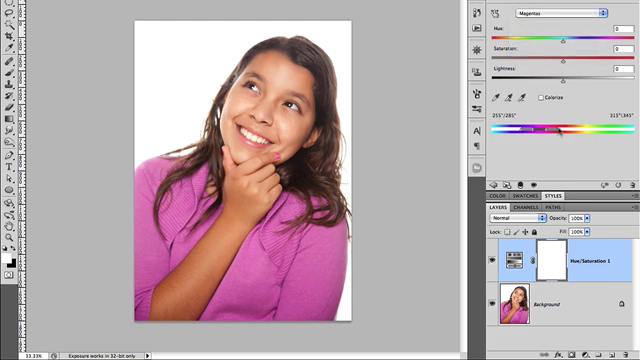
left_click_drag(558, 38, 548, 38)
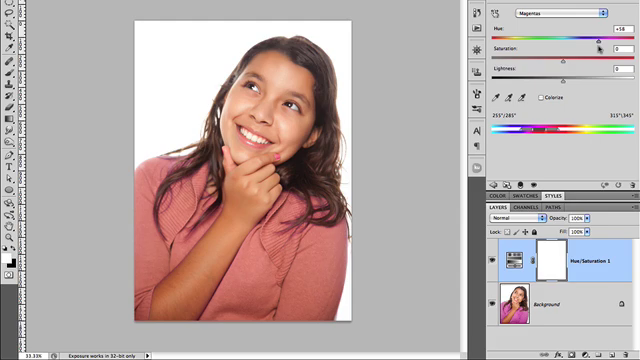
left_click_drag(568, 39, 605, 39)
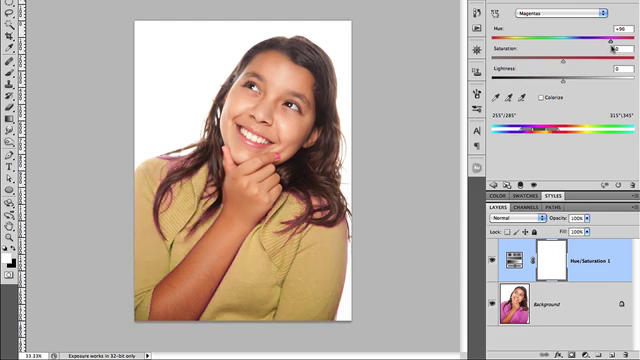
left_click_drag(575, 33, 605, 33)
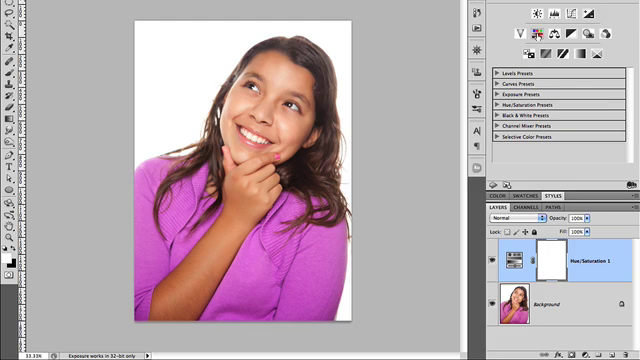
mouse_move(548, 36)
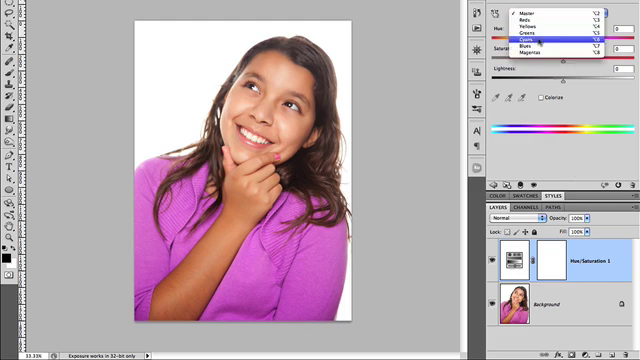
- Choose a colour range for the Hue/Saturation adjustment on the girl's photo
left_click(540, 54)
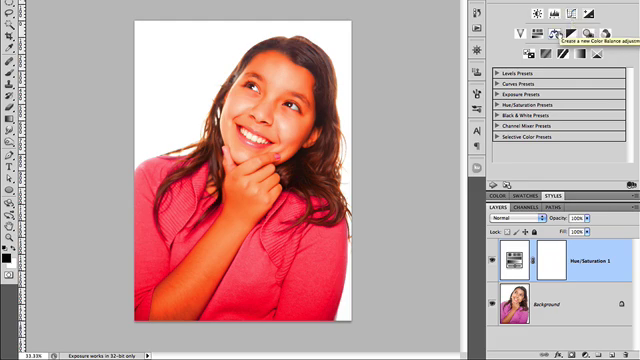
mouse_move(550, 37)
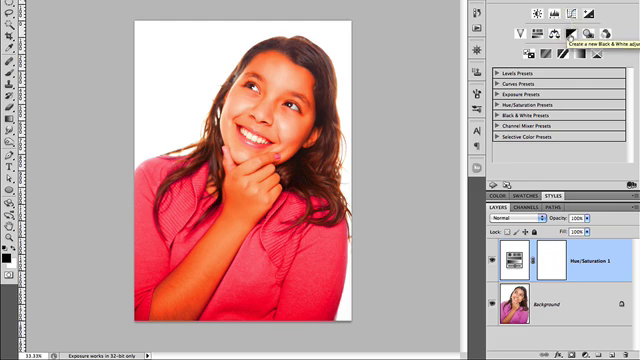